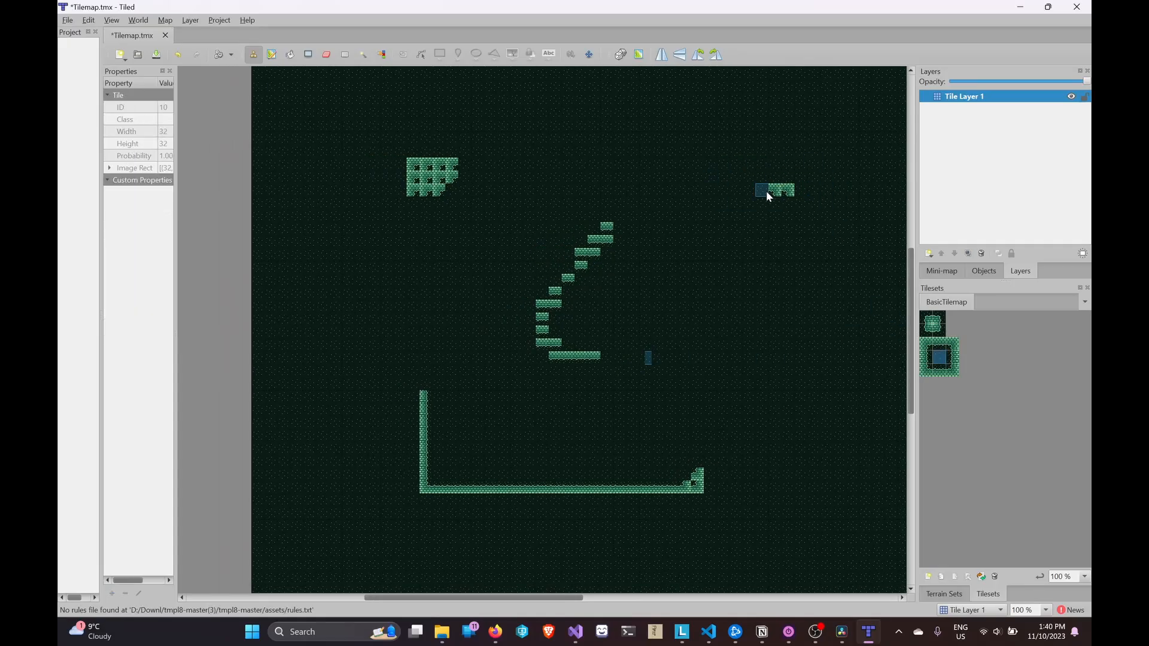
Bring up the Download Now dialog on the Tiled itch.io page
click(867, 632)
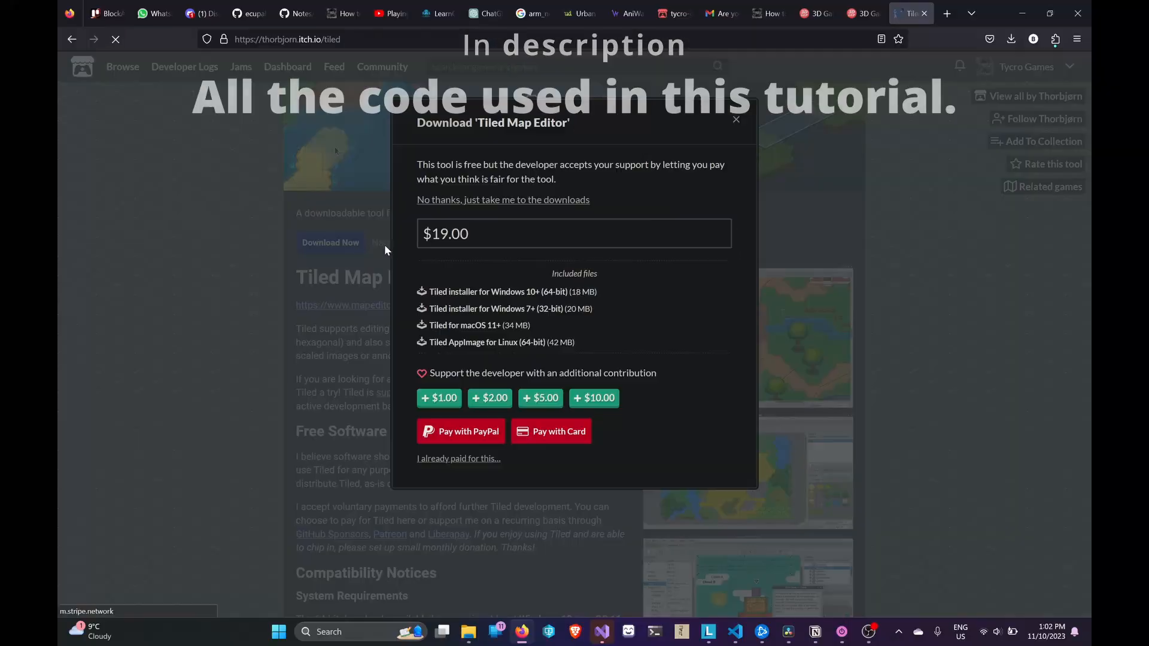
click(503, 200)
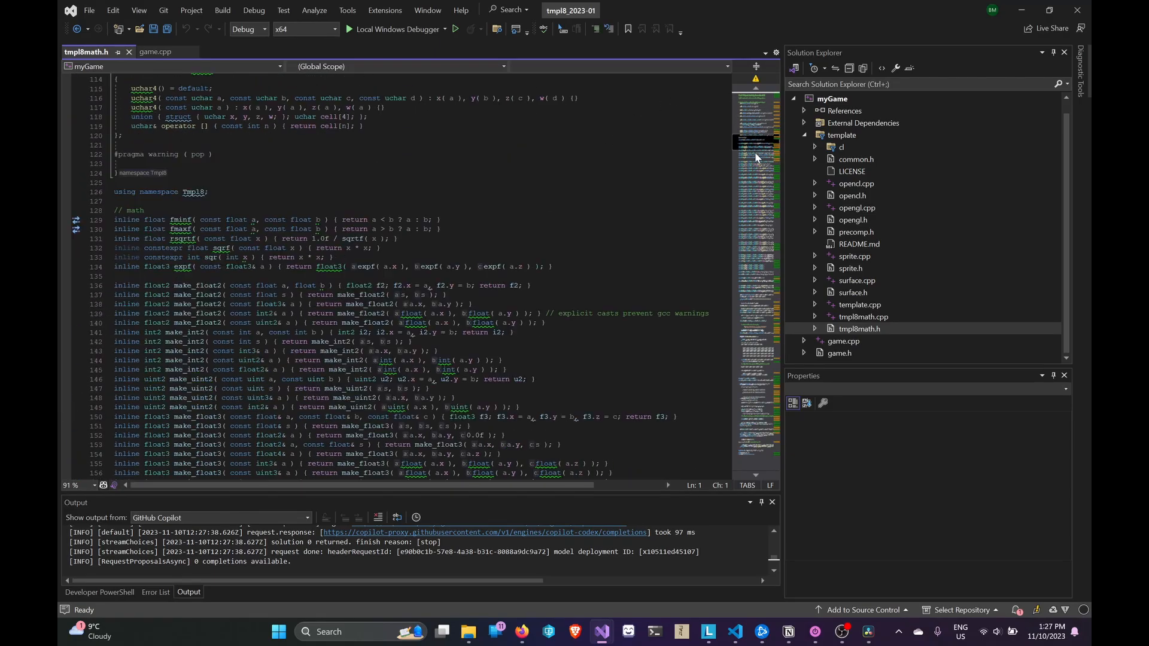
View template.cpp from Solution Explorer and browse its GLFW window and input callbacks
click(860, 304)
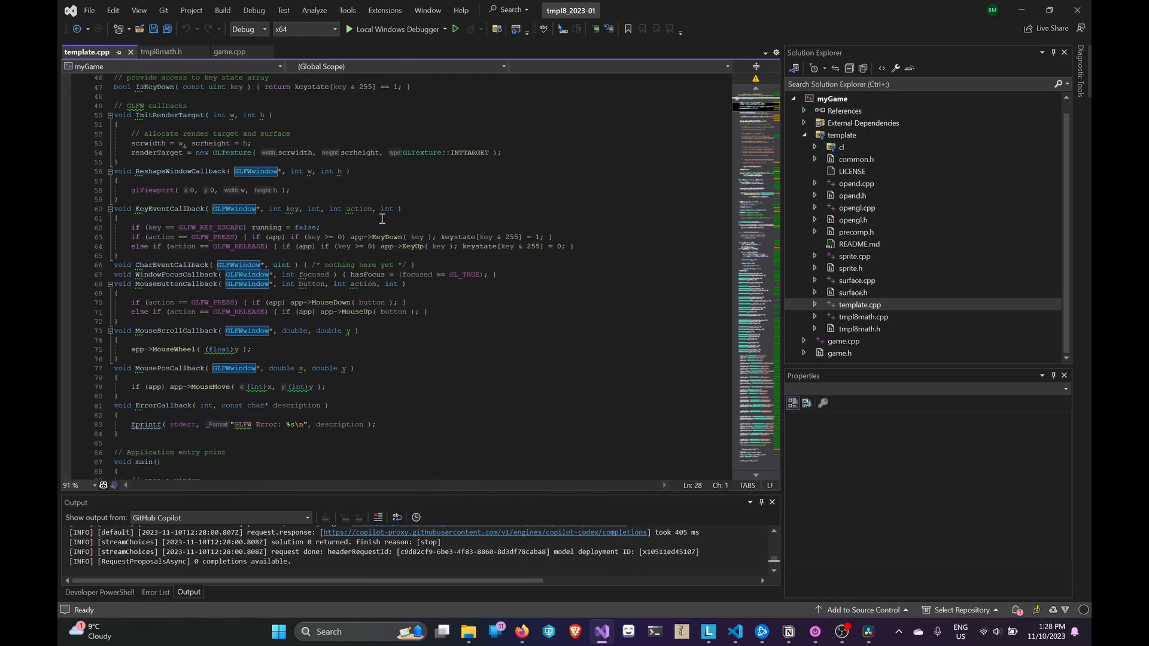
scroll(down, 3)
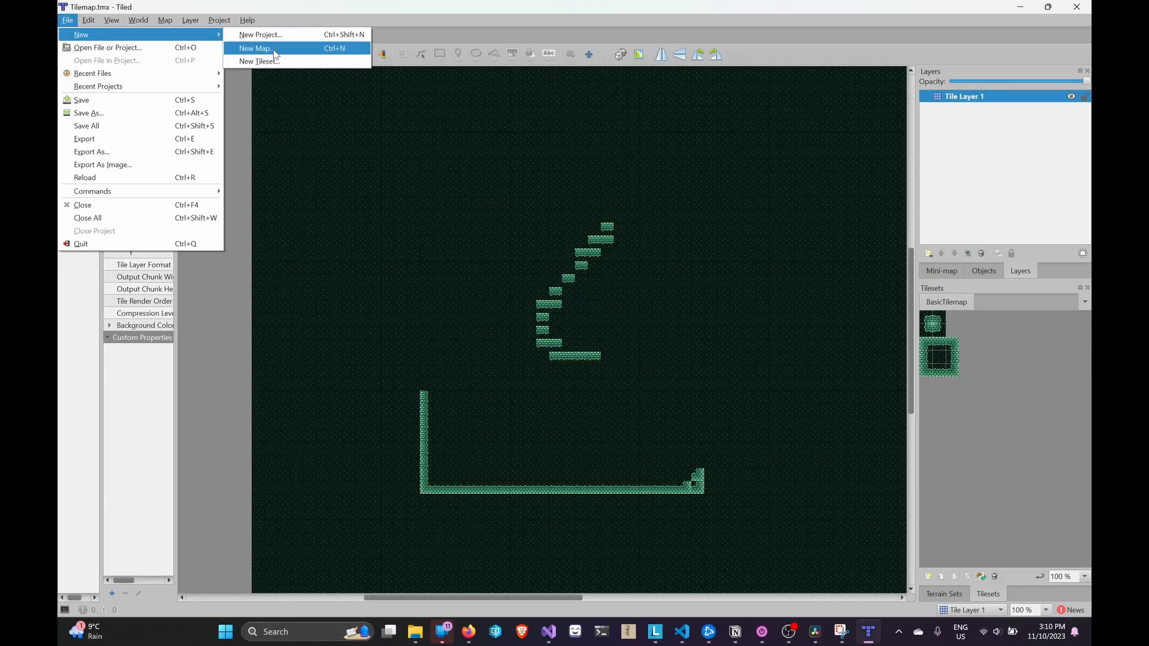
Create a new map with Width 30 and name it save1 for saving in tmpl8-master/assets
click(255, 48)
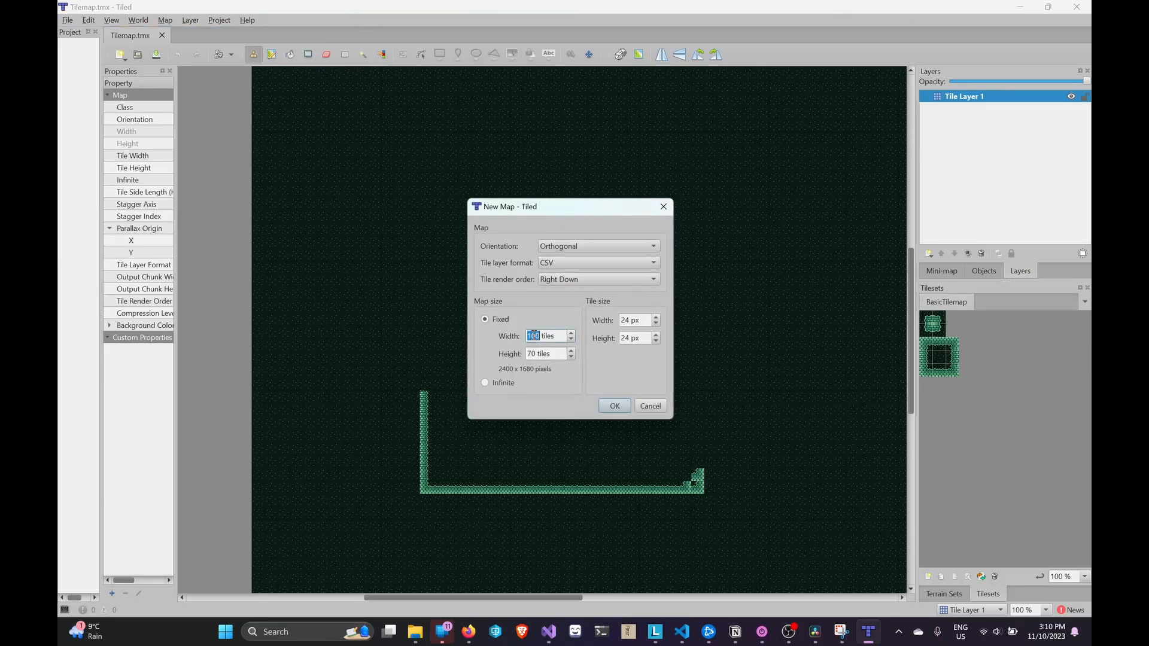
text(30)
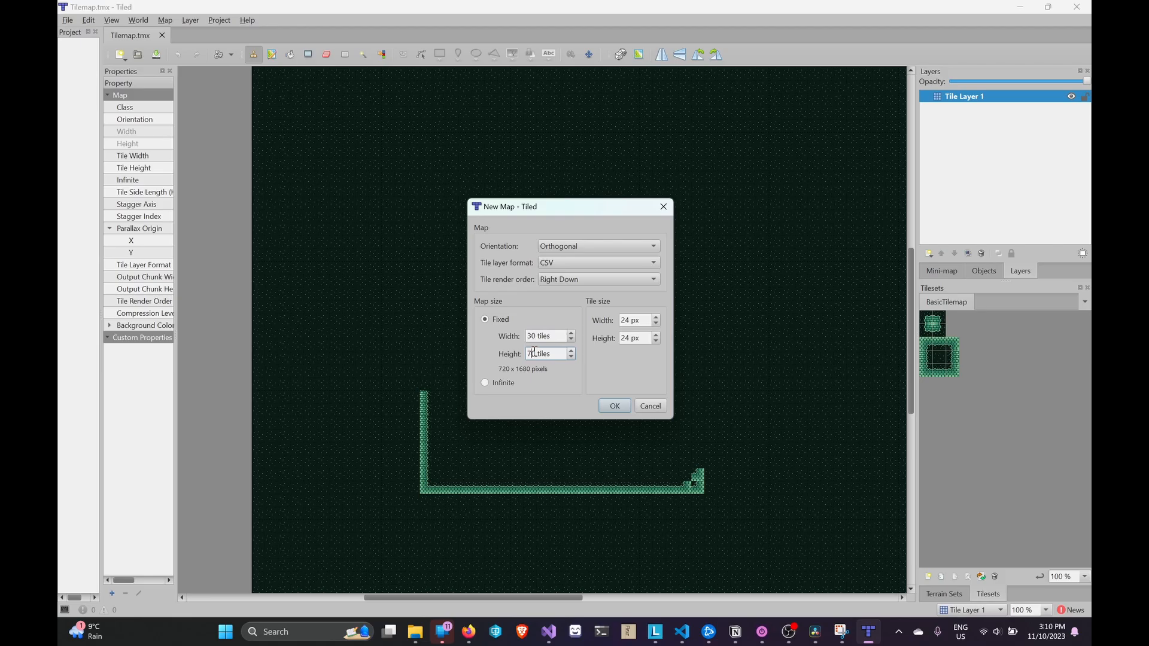
click(614, 406)
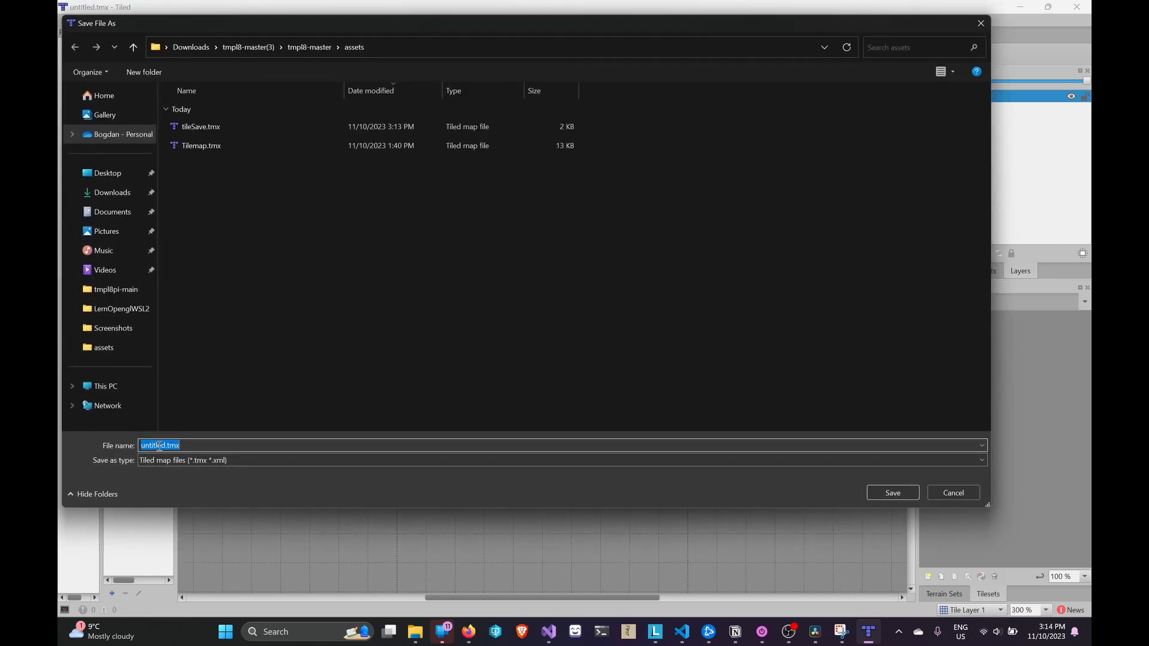
text(save1)
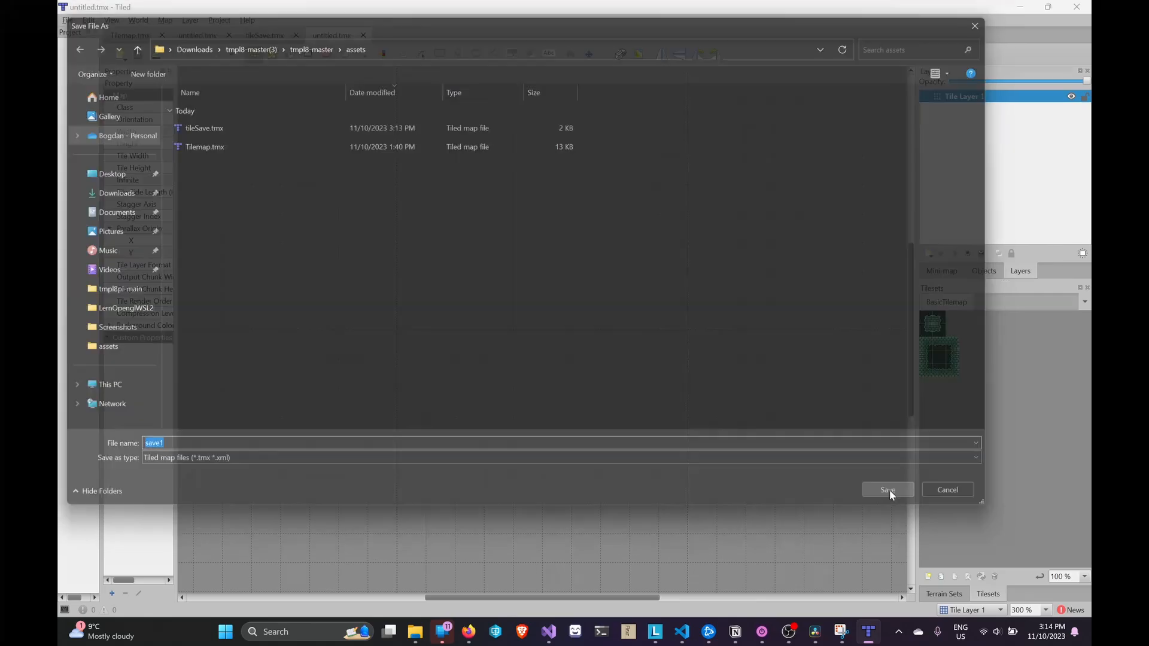
Save the map into assets and bring up options for save1.tmx in File Explorer
click(887, 489)
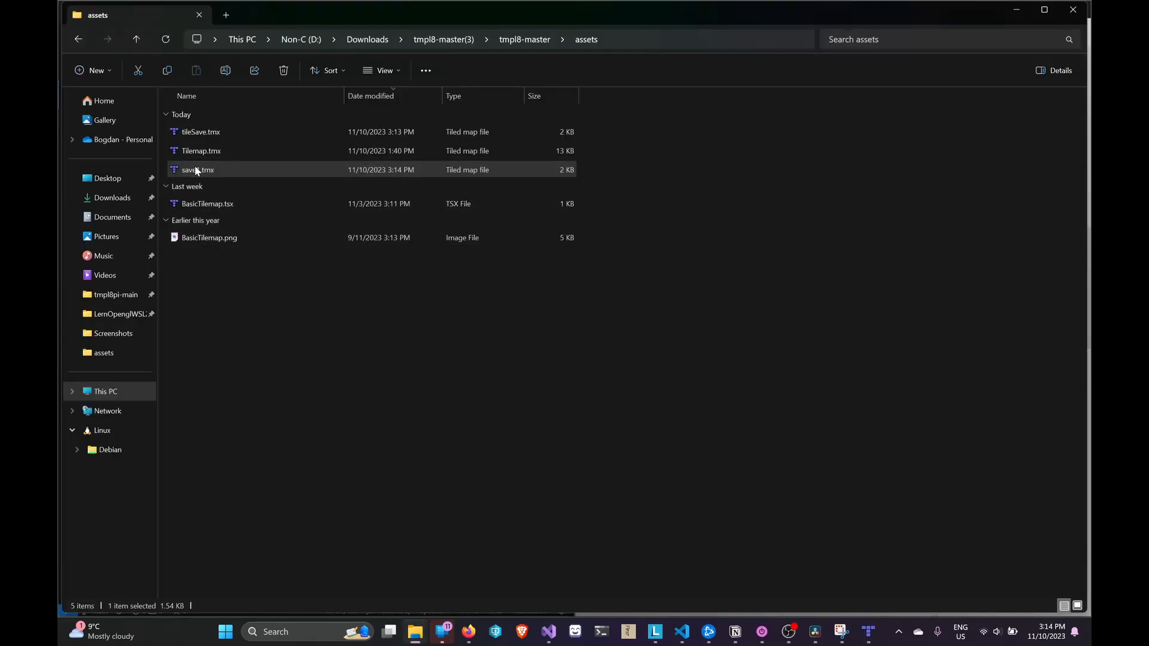
right_click(197, 169)
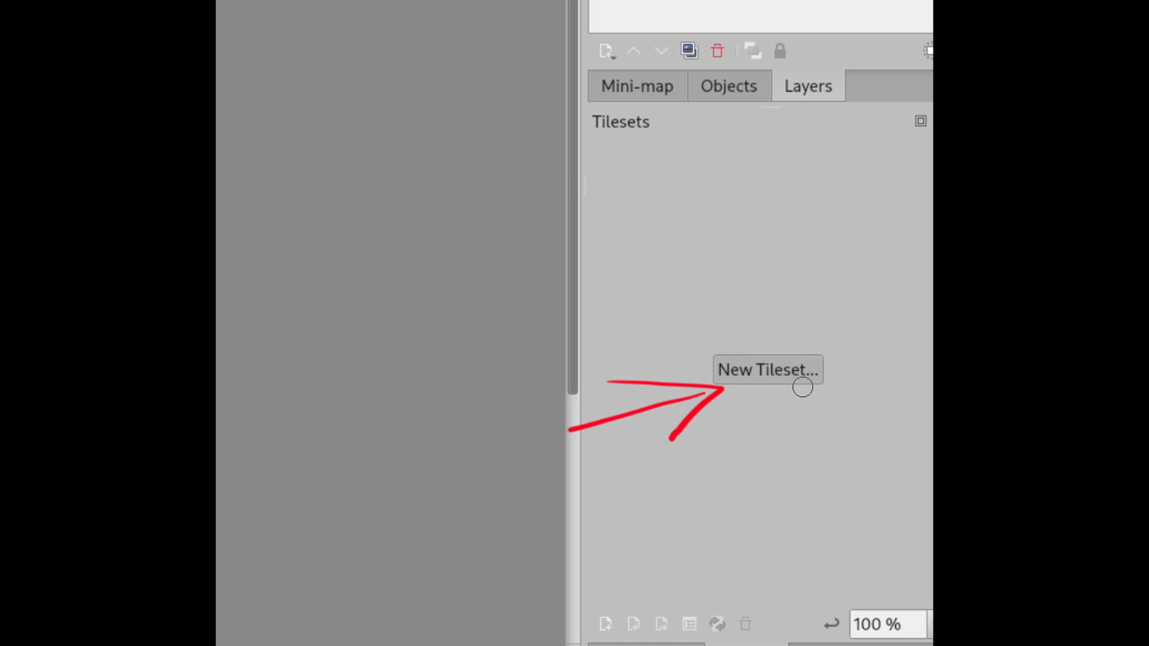
Create the BasicTilemap tileset from BasicTilemap.png with 32 px tiles and save it as a .tsx file
click(766, 370)
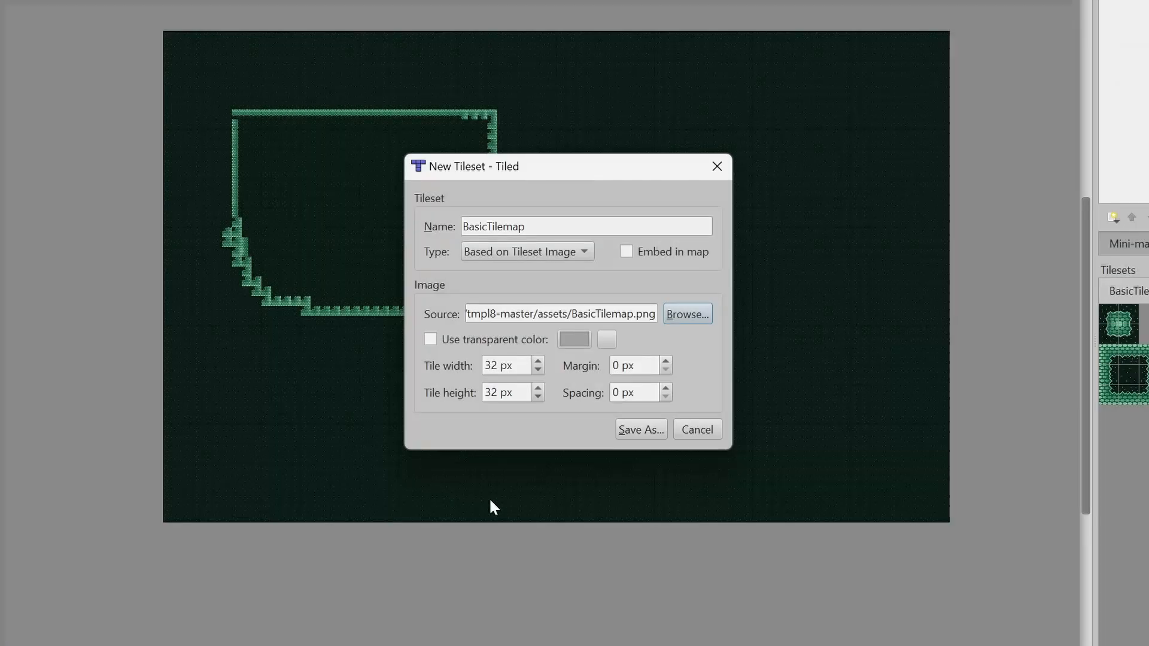
click(640, 428)
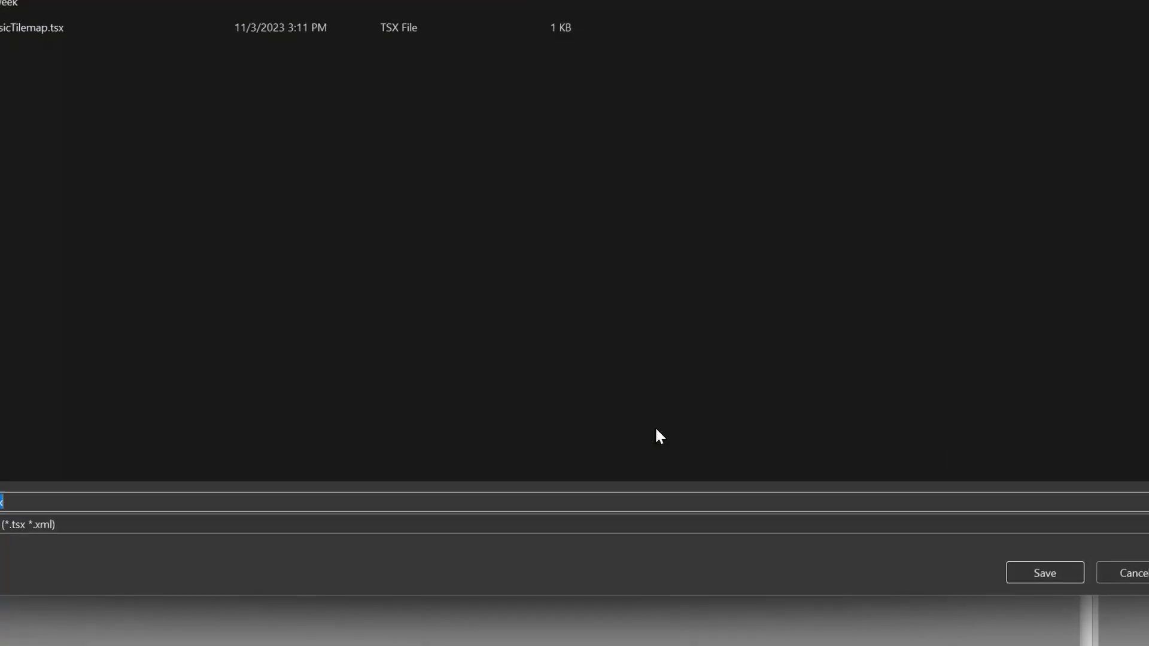
click(1043, 574)
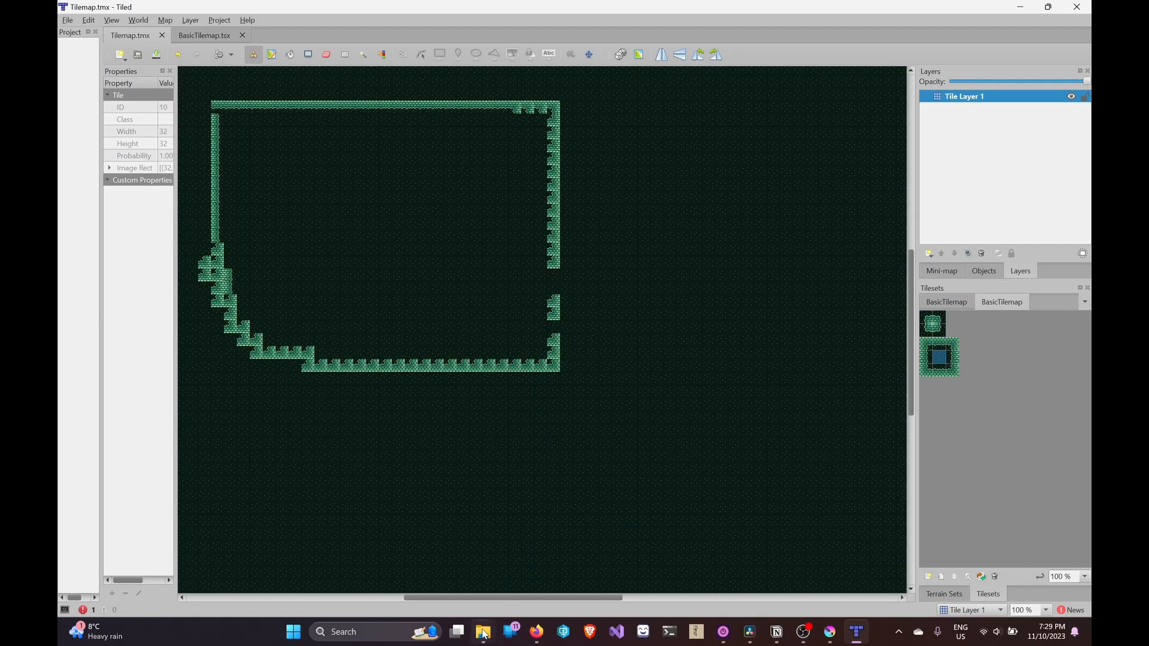
Open Tilemap.tmx from the assets folder next to BasicTilemap.tsx and BasicTilemap.png
click(481, 632)
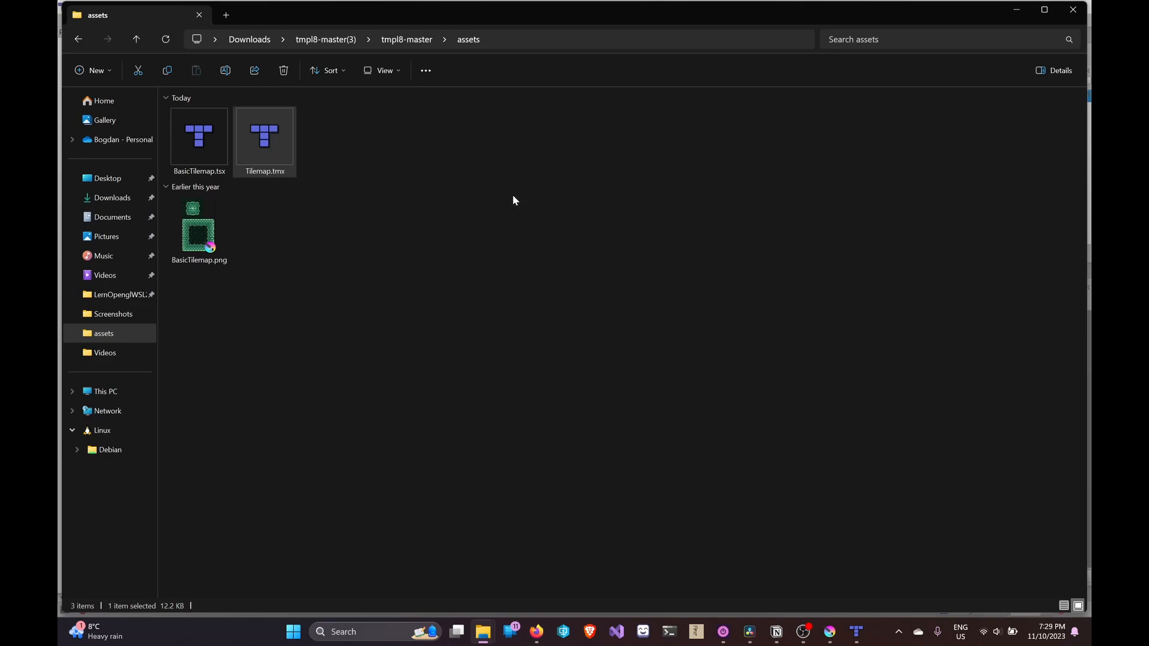
double_click(264, 136)
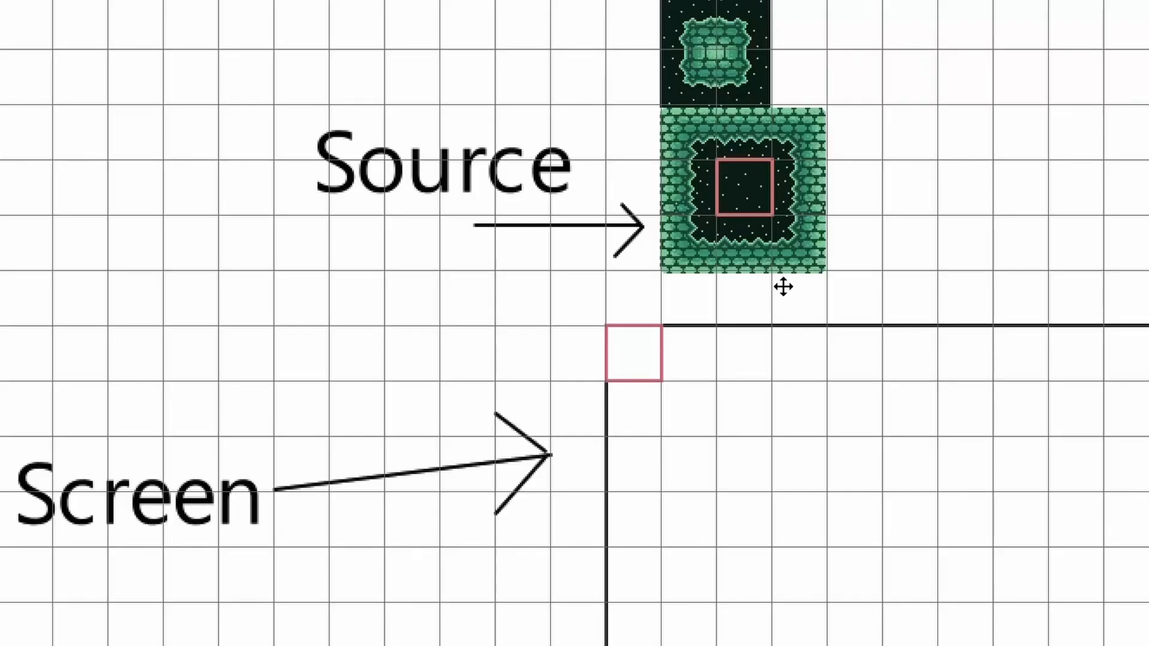
drag(743, 183, 722, 213)
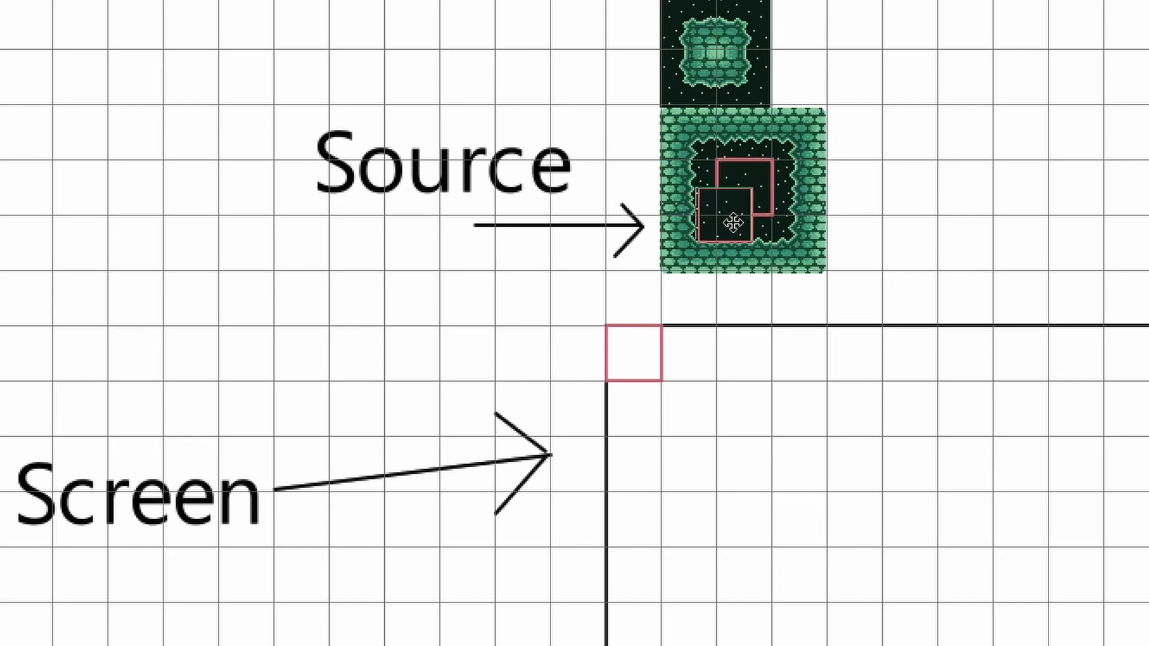
drag(722, 220, 653, 322)
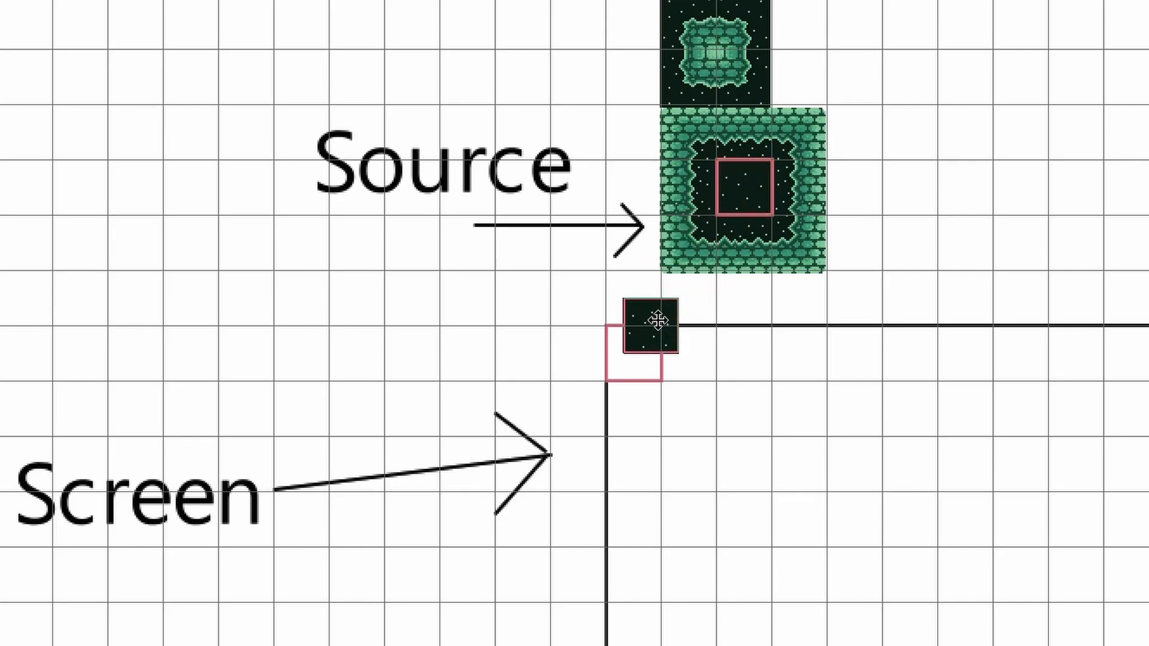
drag(652, 322, 634, 352)
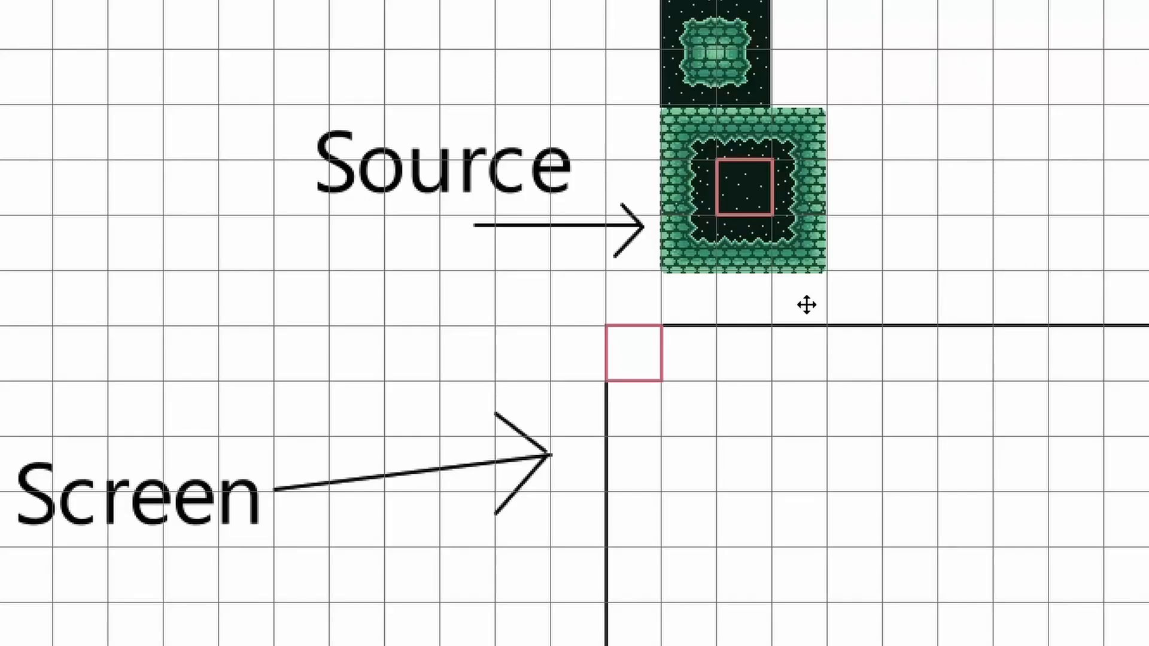
drag(742, 185, 735, 210)
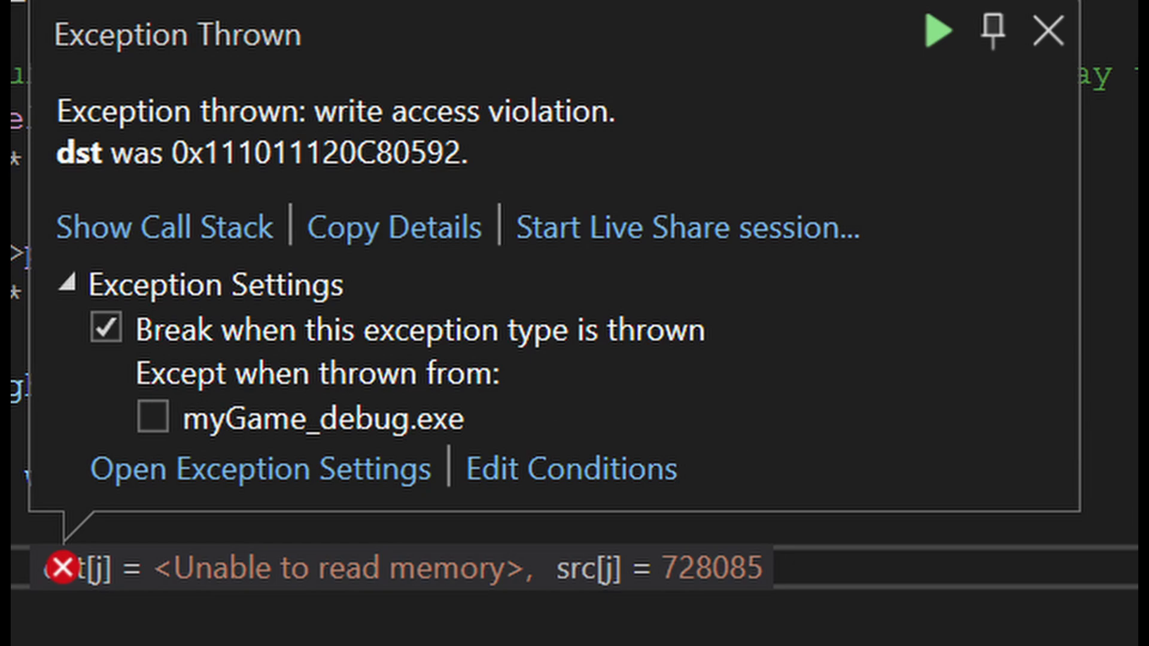
Dismiss the write access violation exception at the dst[j] = src[j] pixel copy line
click(1048, 31)
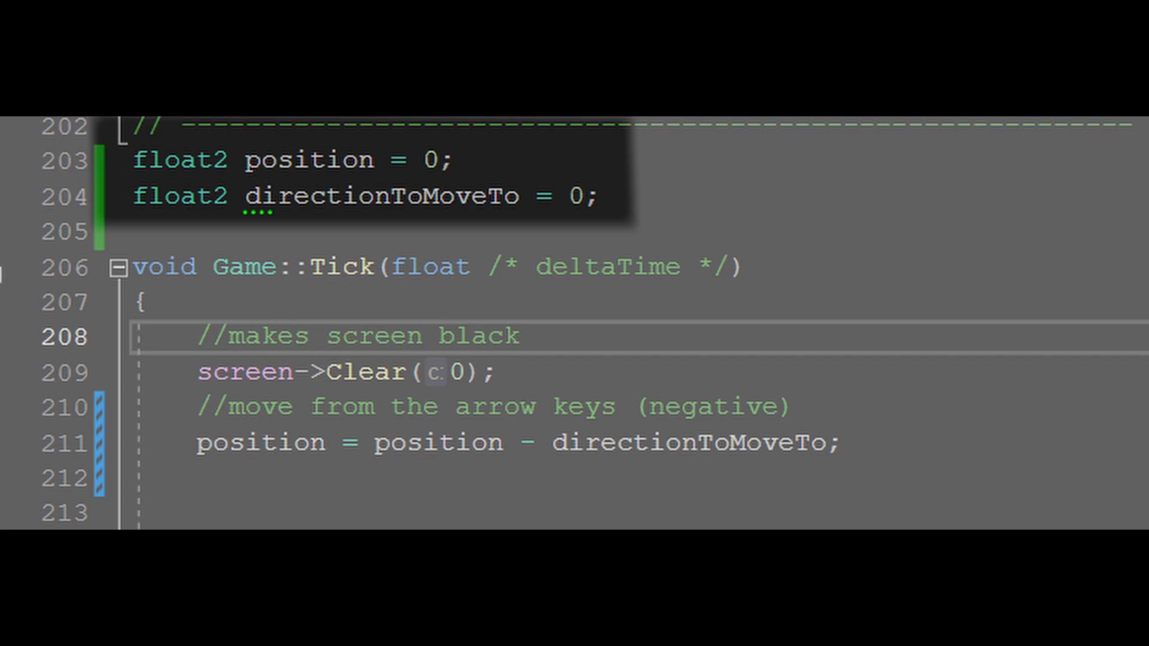
Review the KeyUp/KeyDown directionToMoveTo switches in game.cpp and their override declarations in game.h
scroll(down, 3)
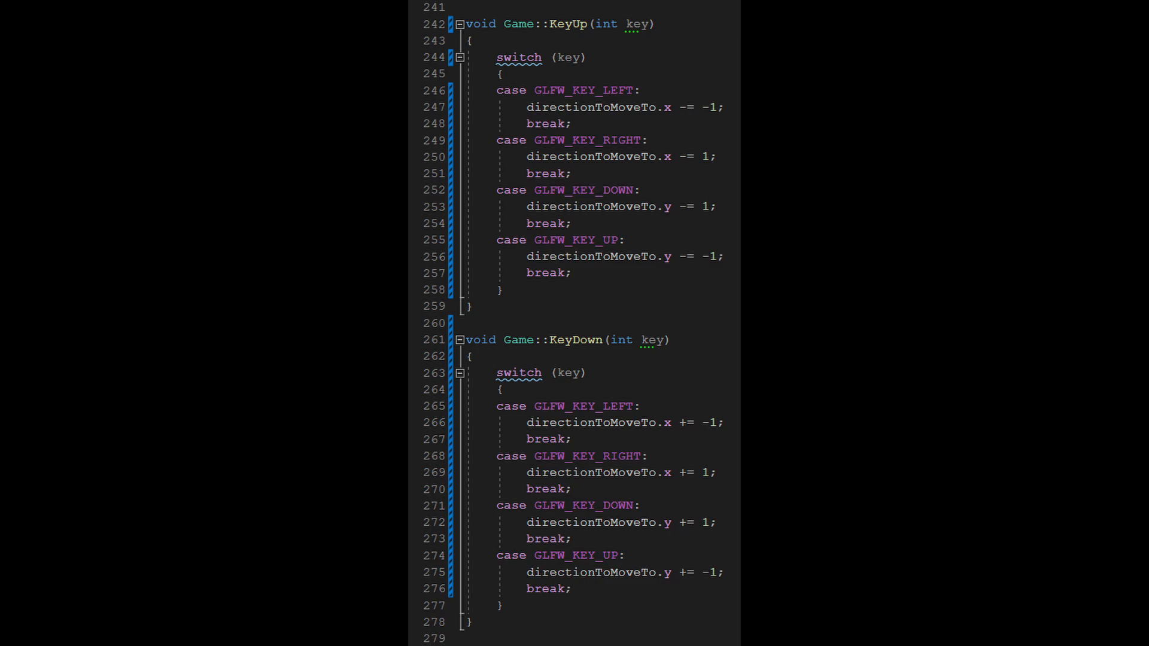
click(360, 14)
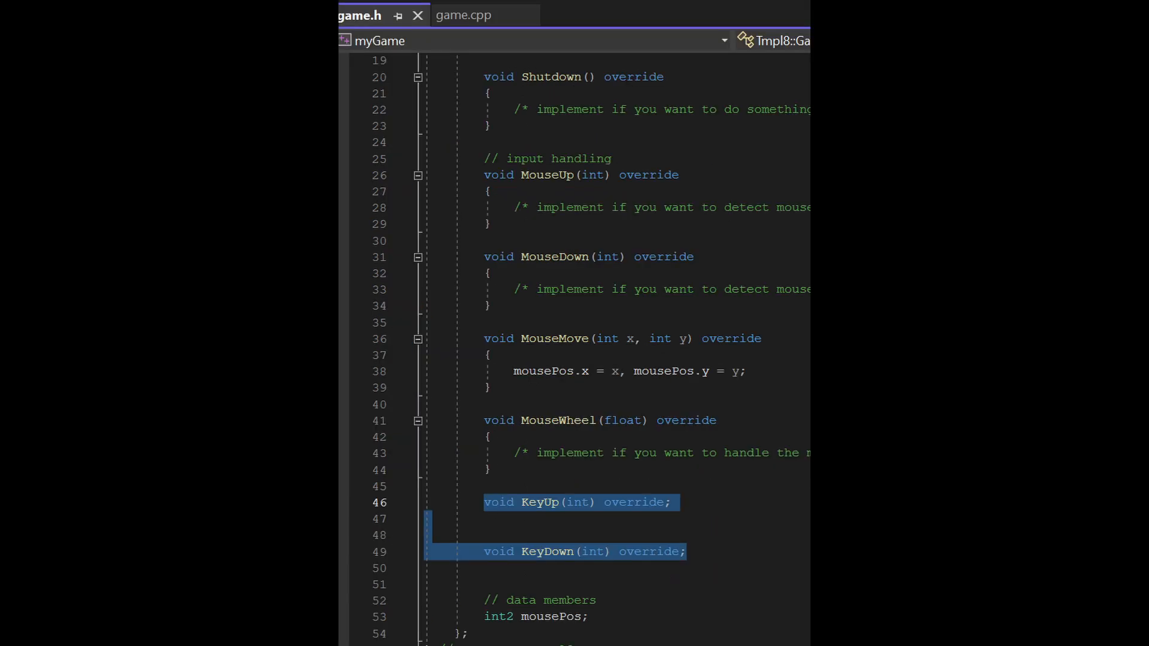